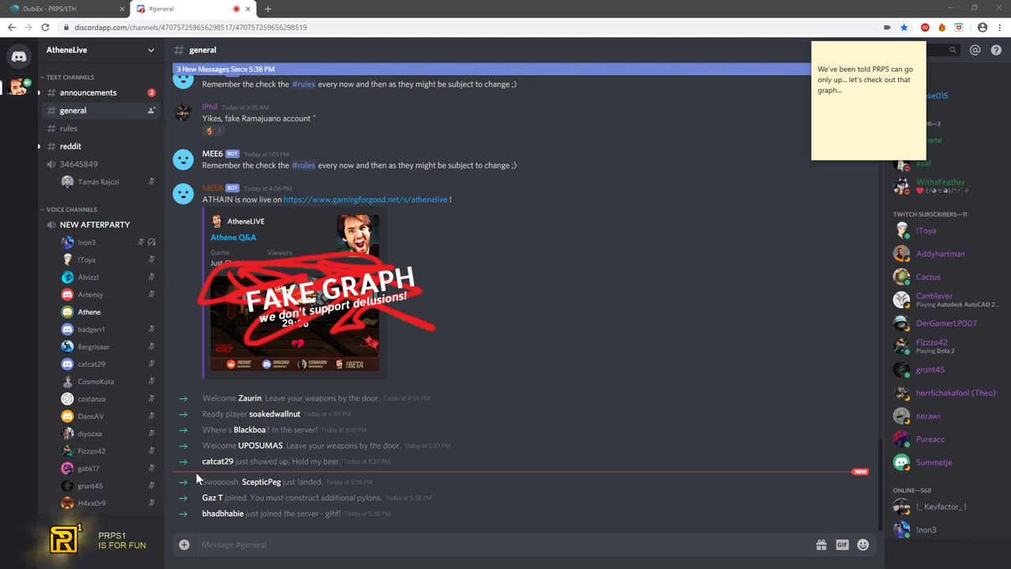
mouse_move(308, 323)
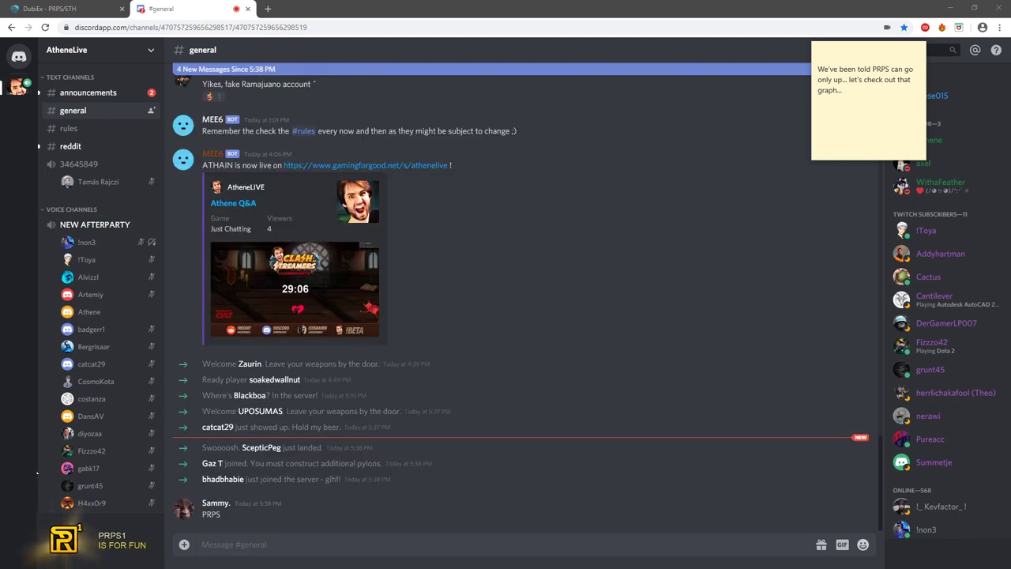
mouse_move(630, 86)
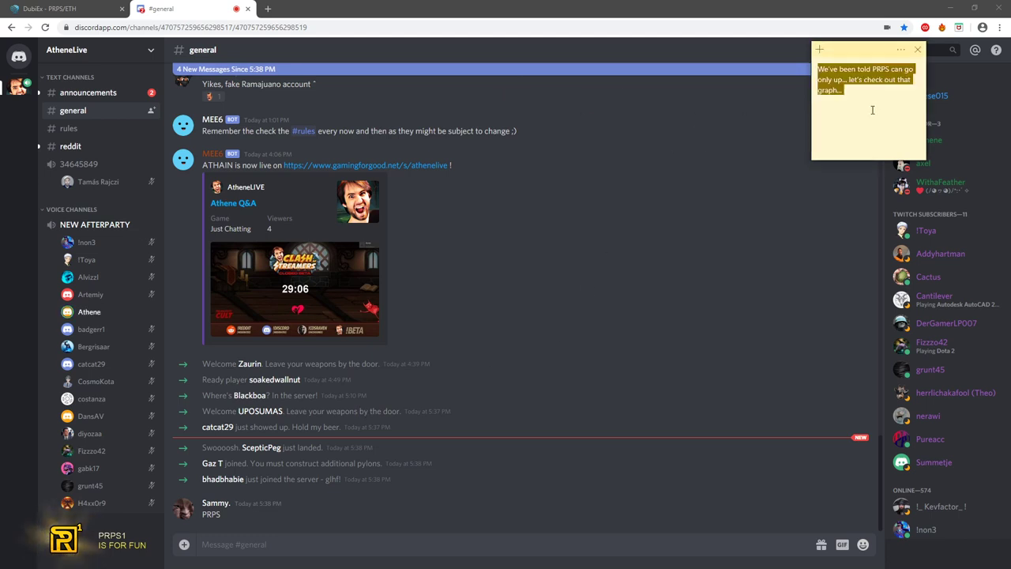
Show the full PRPS price history on DubiEx, then bring the DUBI/ETH market into view
left_click(63, 10)
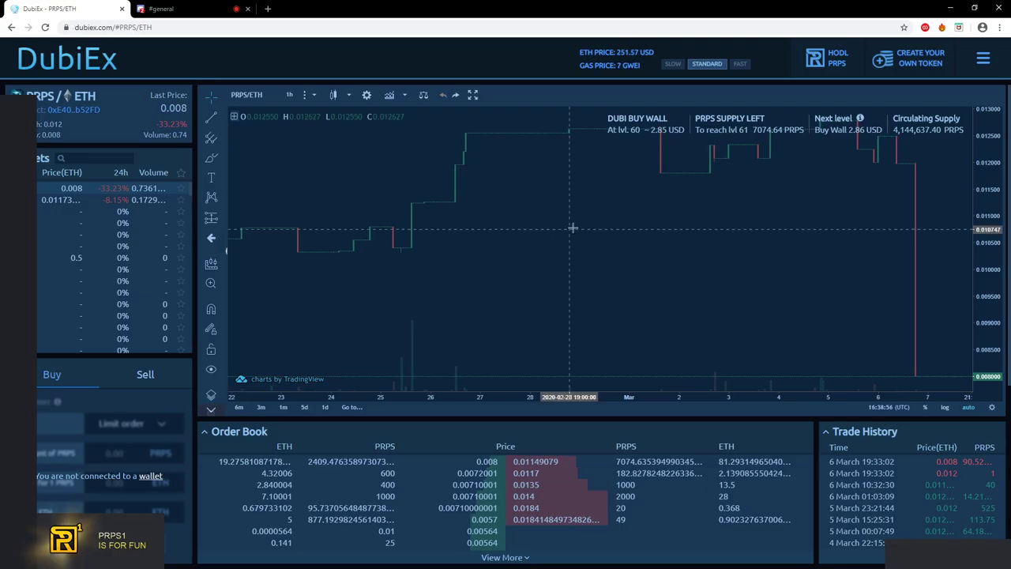
mouse_move(938, 349)
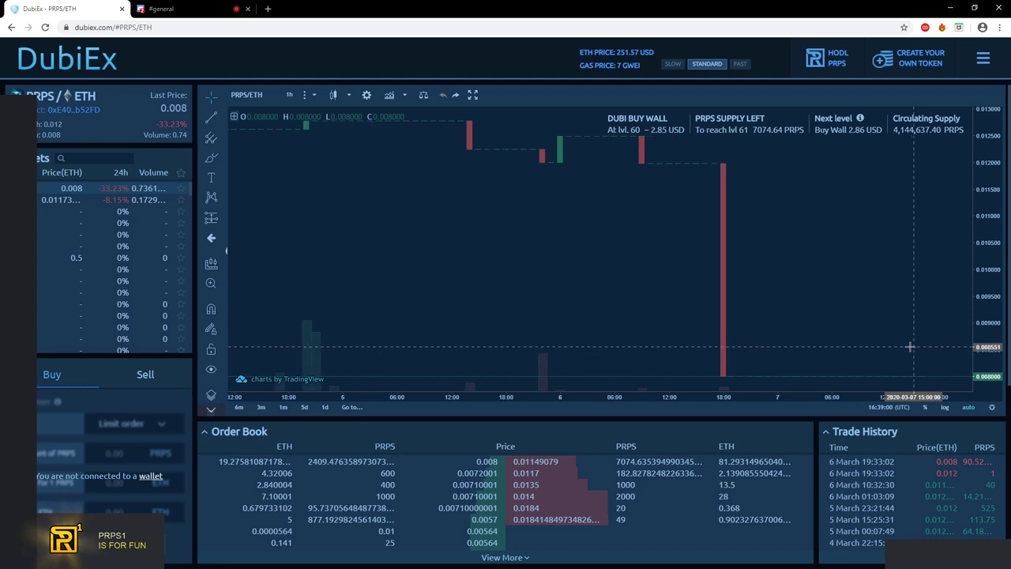
mouse_move(796, 297)
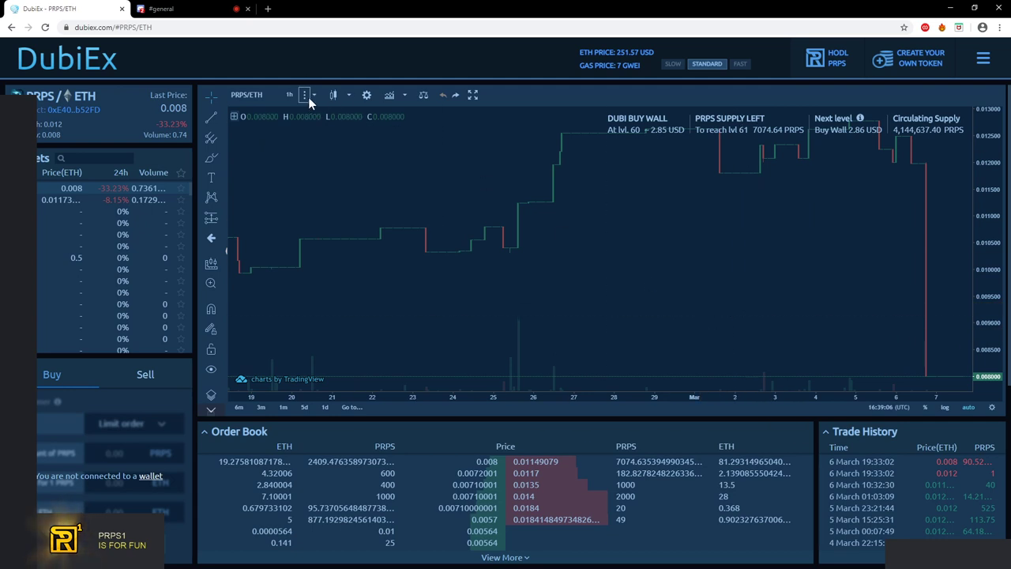
left_click(289, 95)
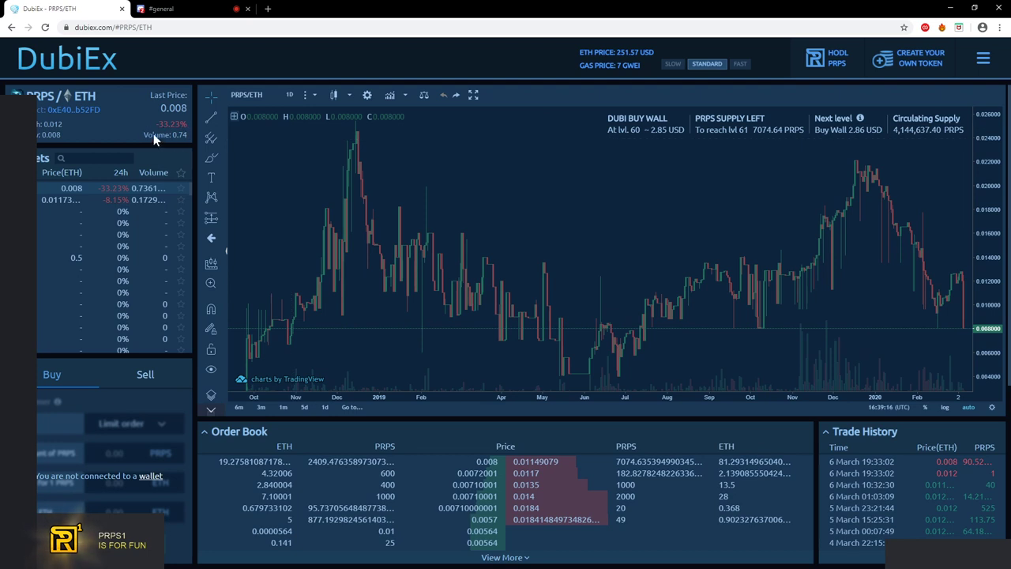
mouse_move(493, 474)
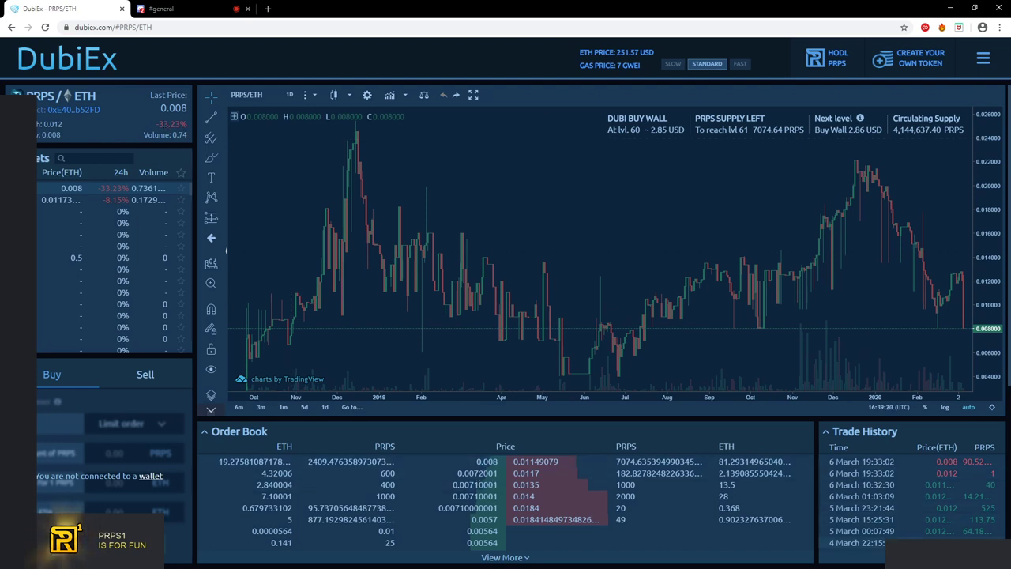
scroll("down", 3)
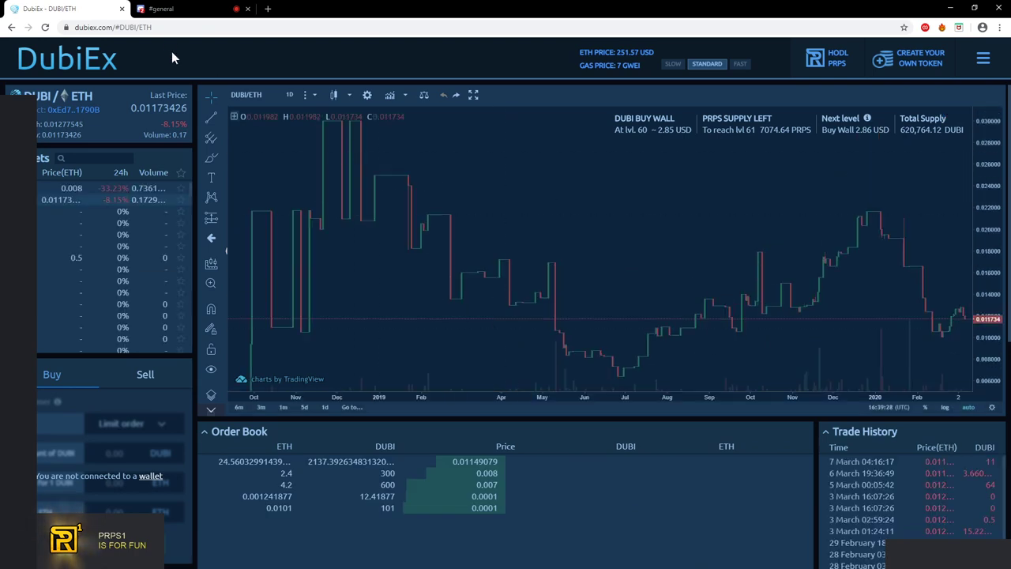
left_click(161, 9)
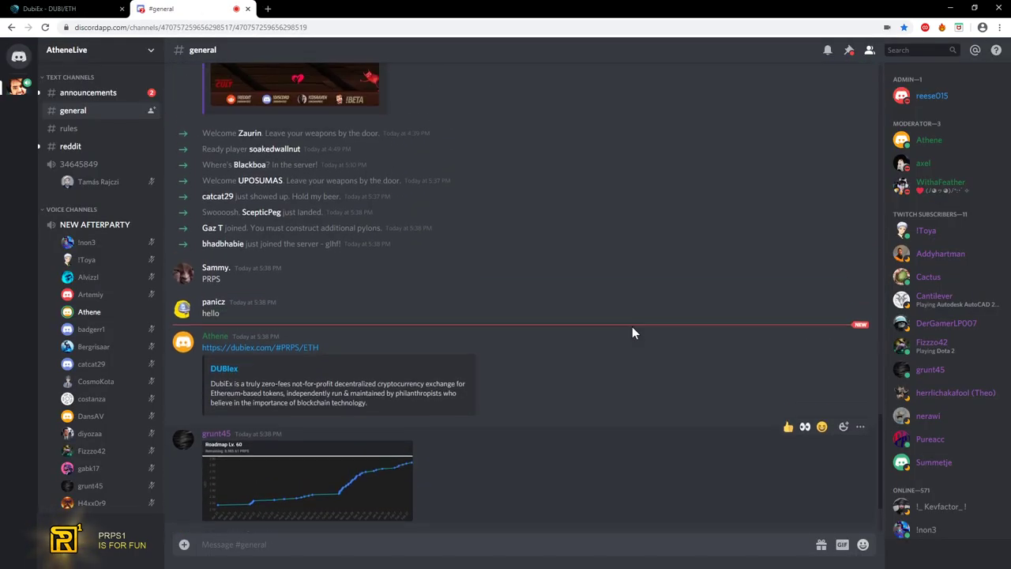
scroll("down", 3)
type("n")
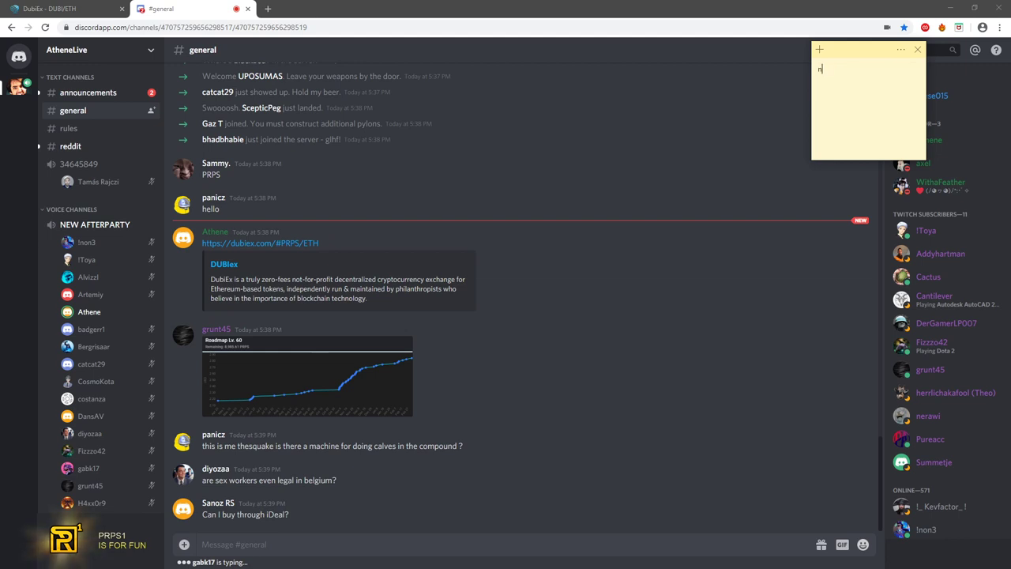
type("ice try grunt")
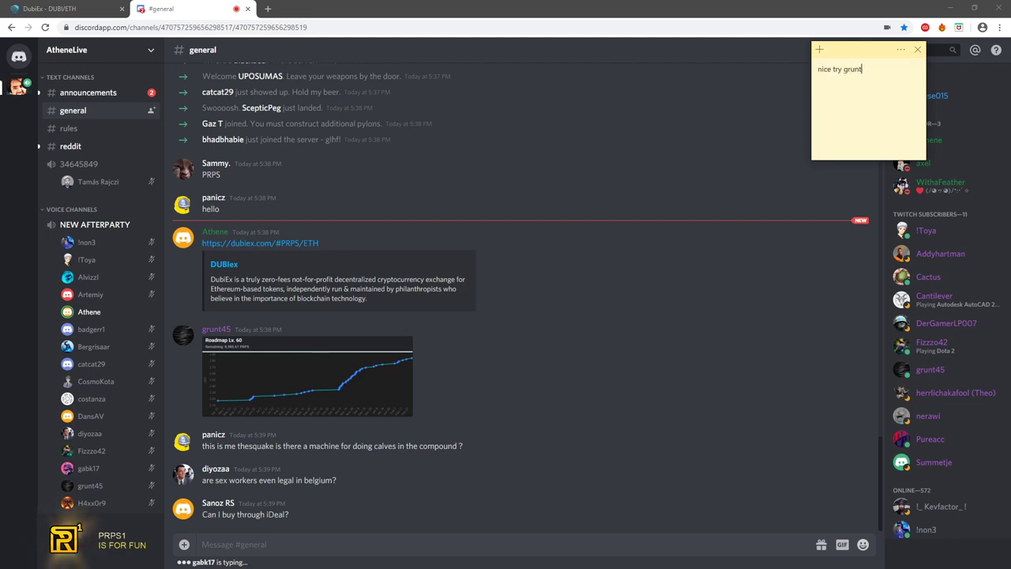
scroll("down", 3)
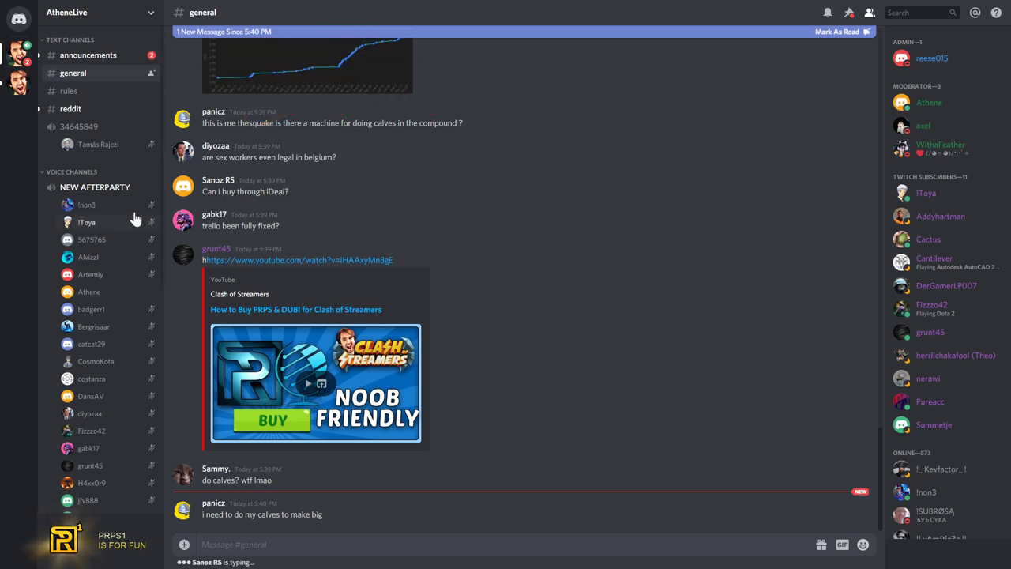
Scroll the general chat down to the calves replies below the buy-guide link
scroll("down", 3)
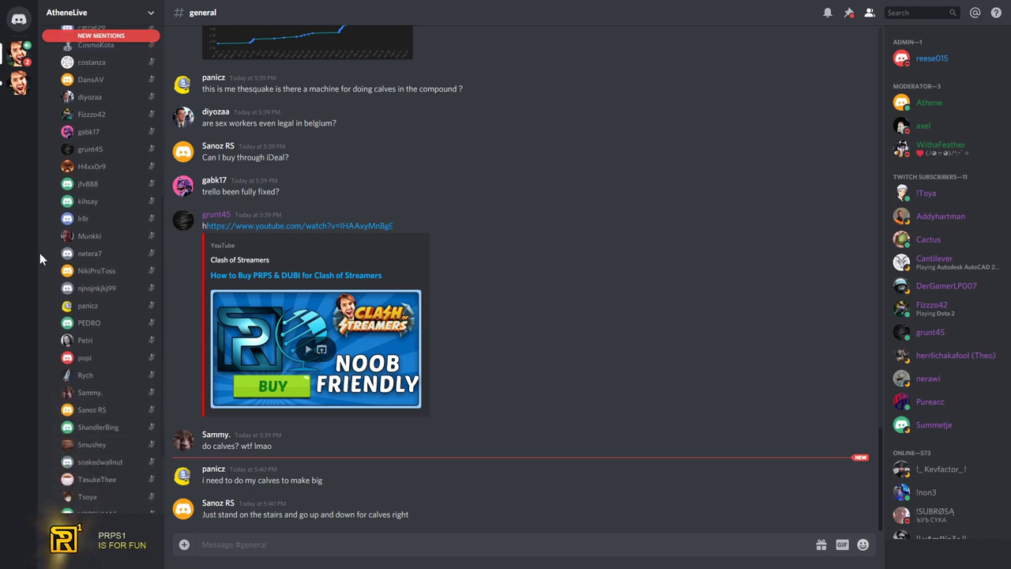
scroll("down", 3)
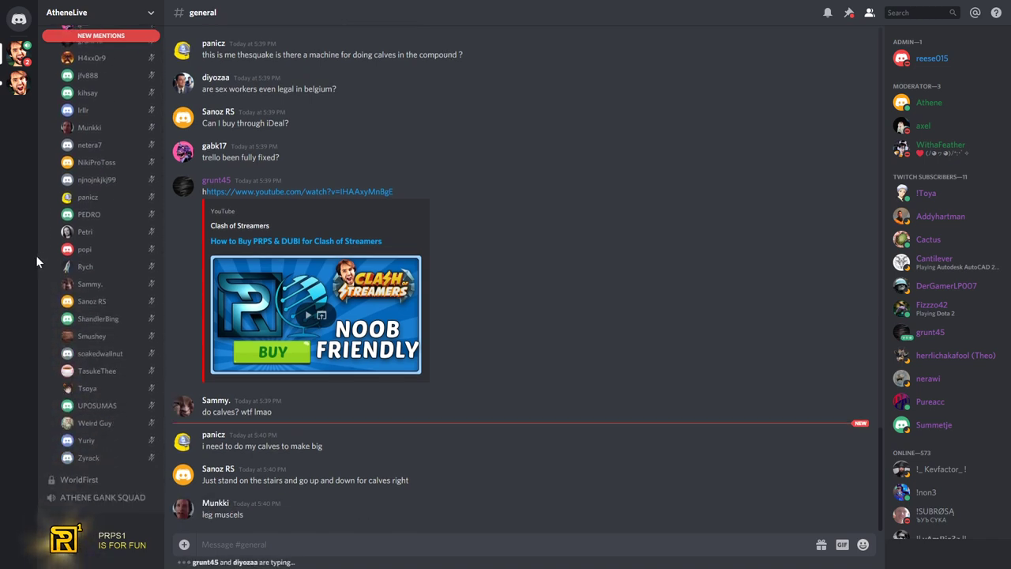
mouse_move(46, 252)
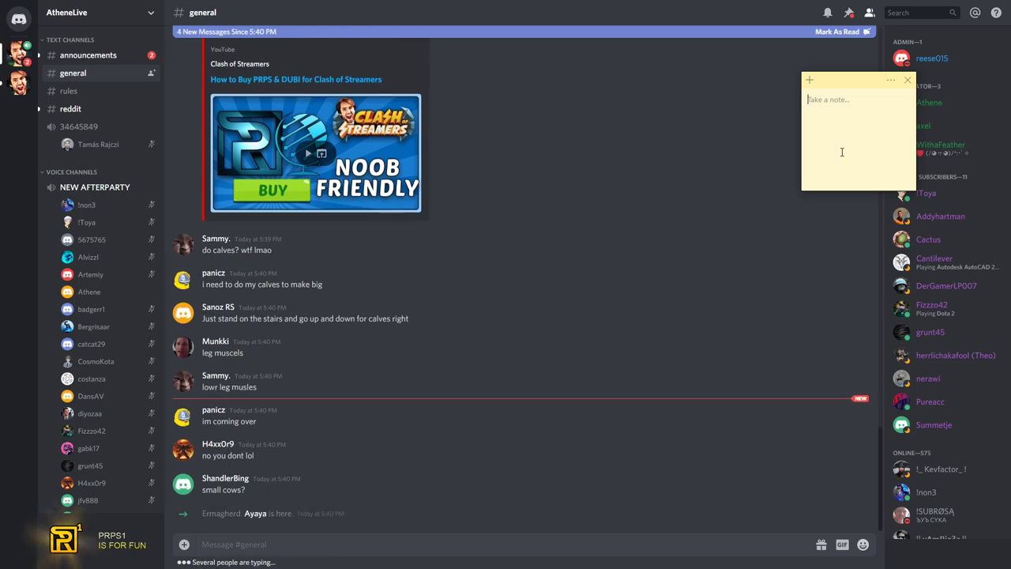
scroll("down", 3)
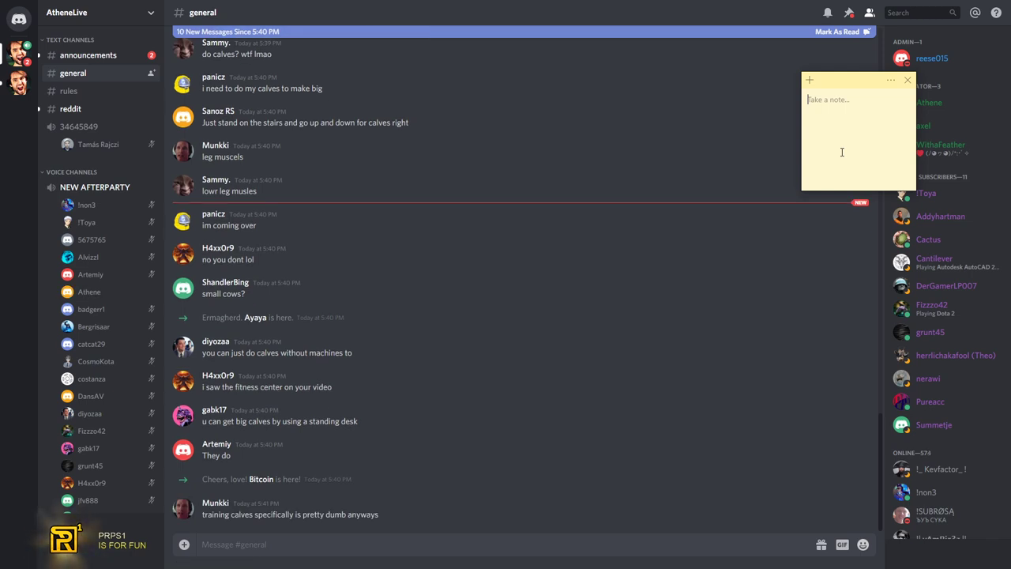
mouse_move(544, 151)
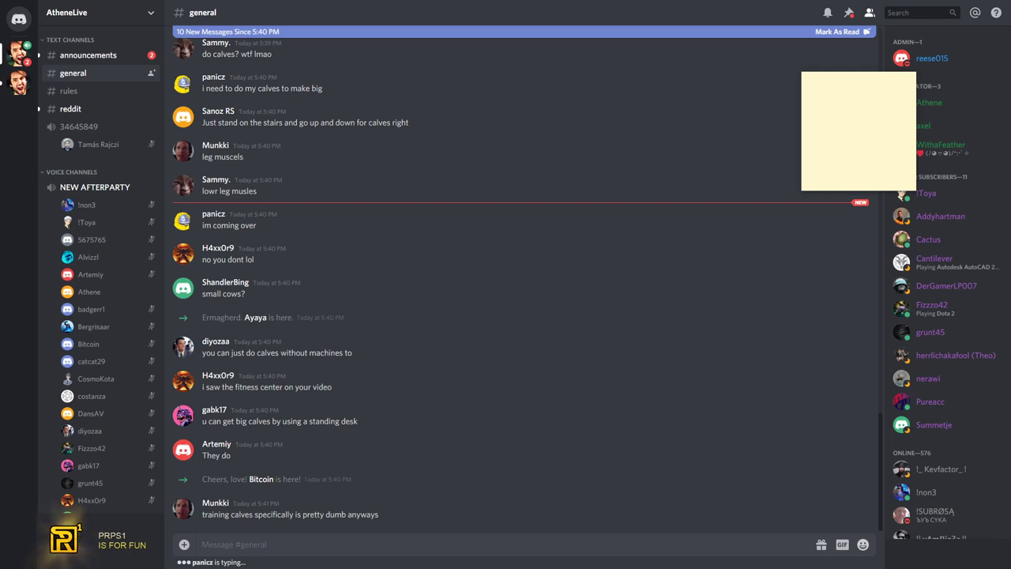
Write a sticky note suggesting calisthenics exercise if you don't have a fitness room
scroll("down", 3)
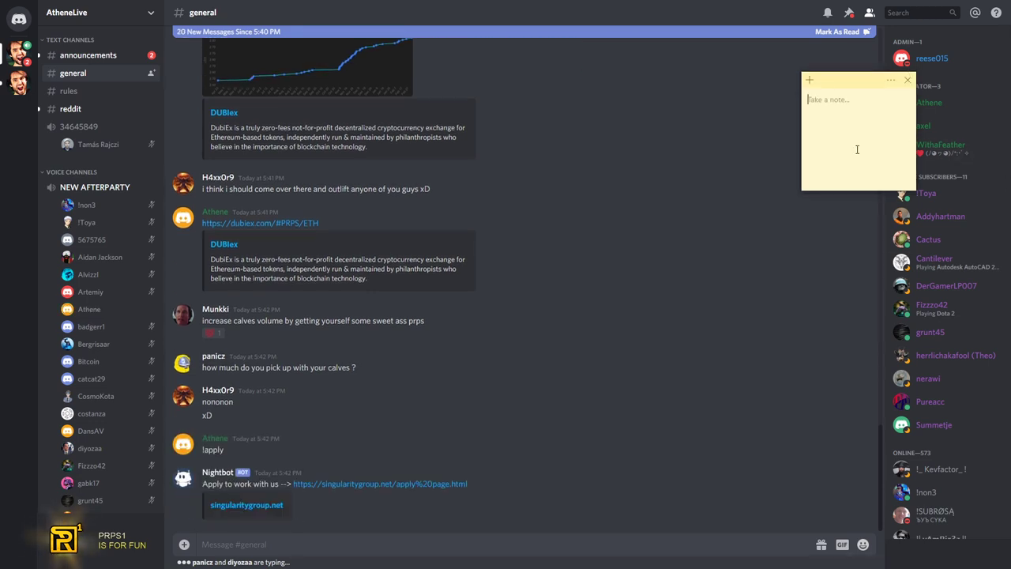
type("you can try")
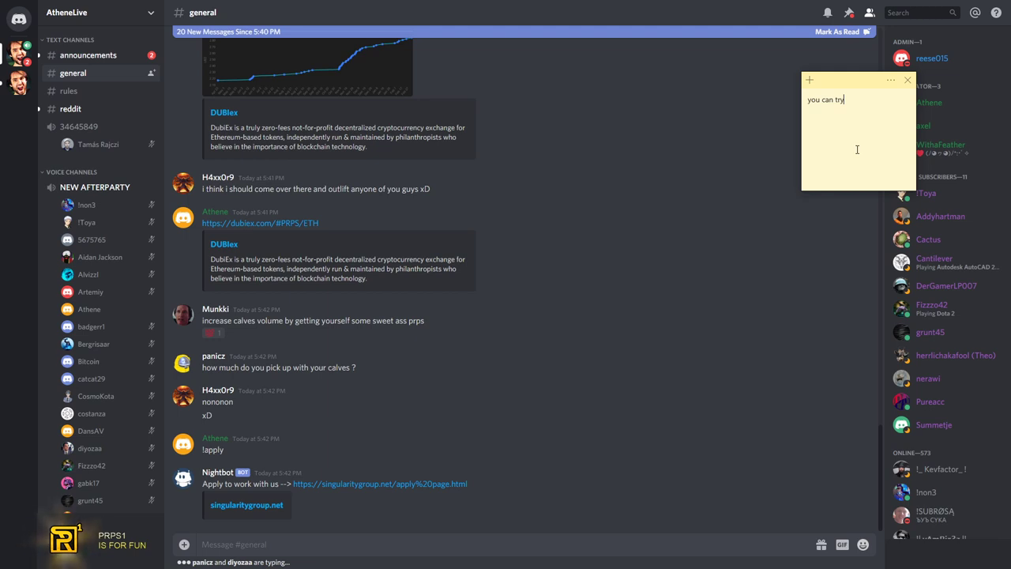
type("Calisthenics")
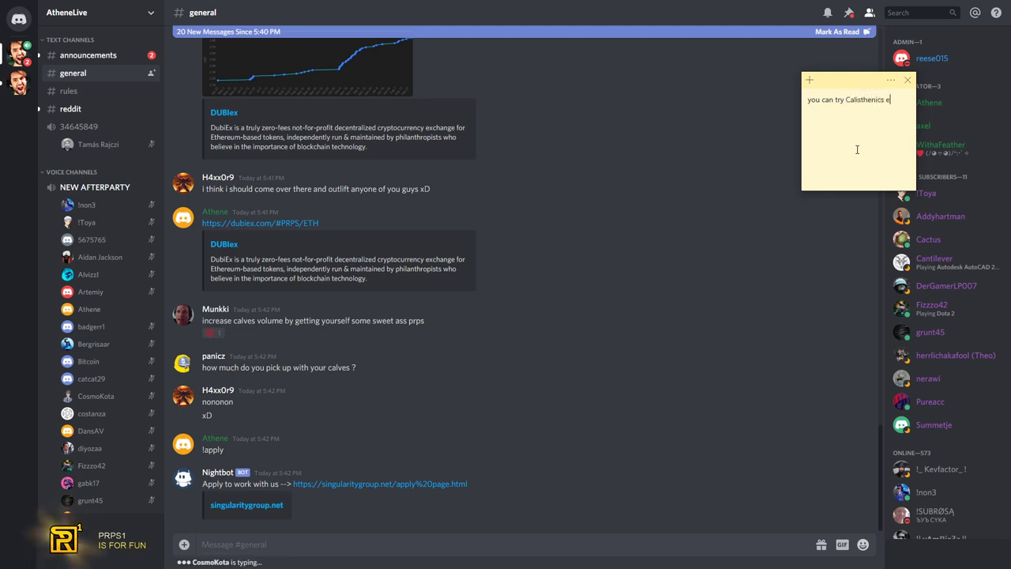
type("exercise if you don't")
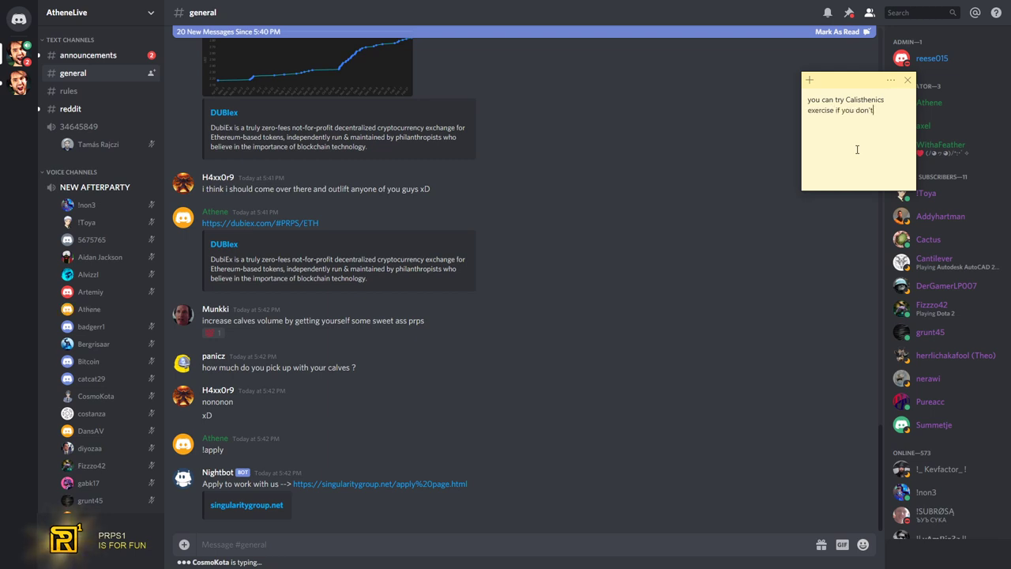
type("have")
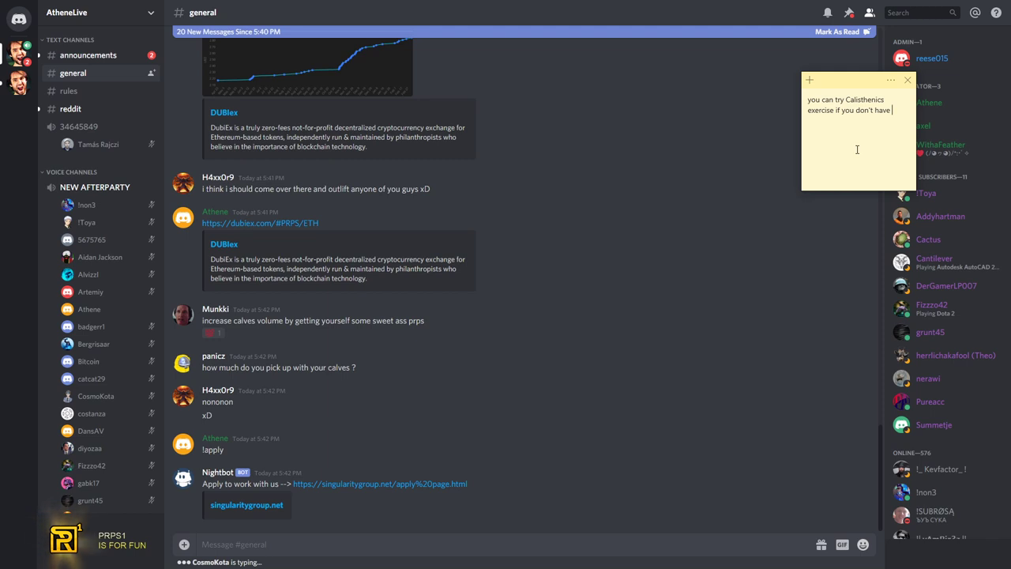
type("f")
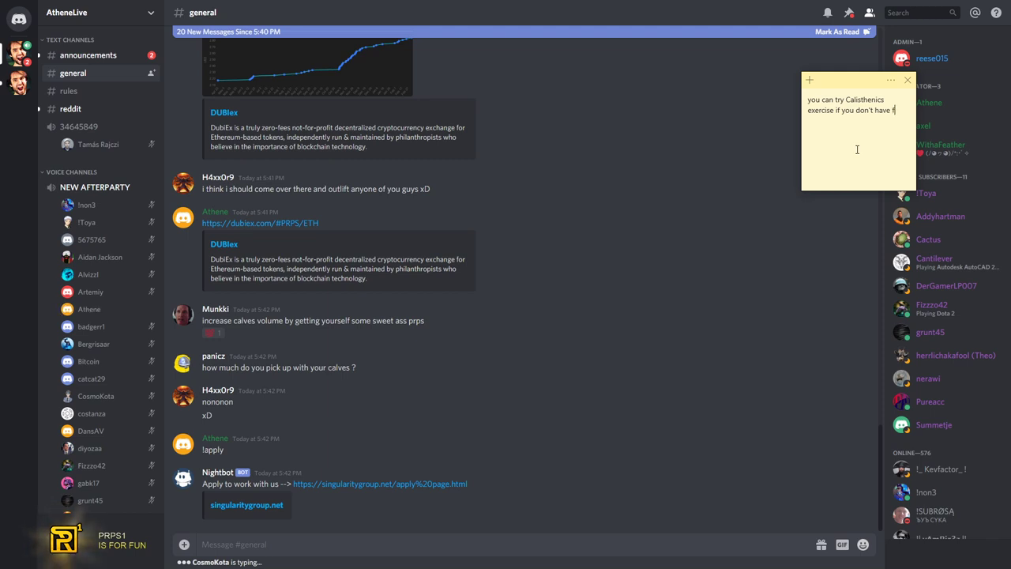
type("fitness room/")
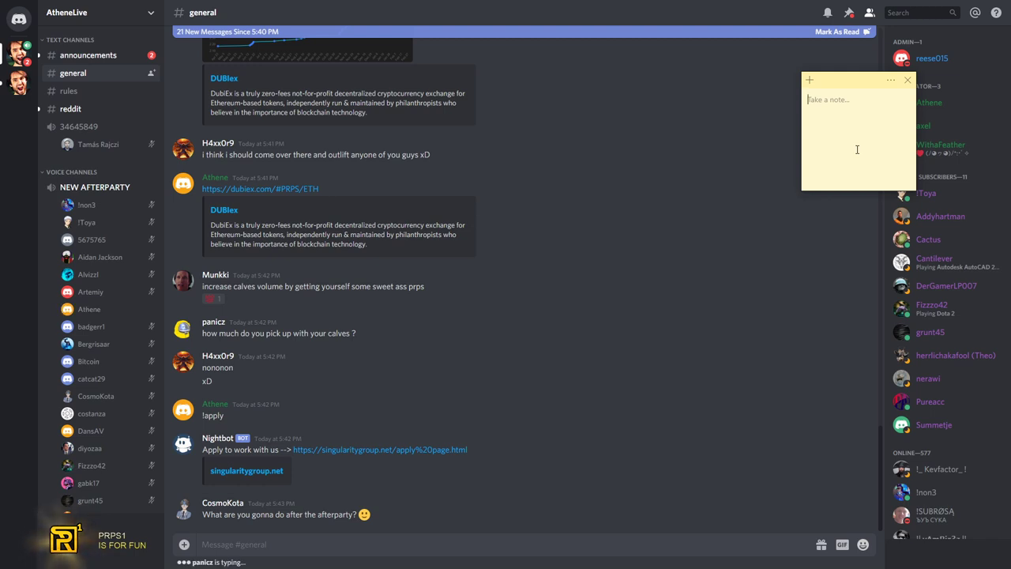
mouse_move(497, 167)
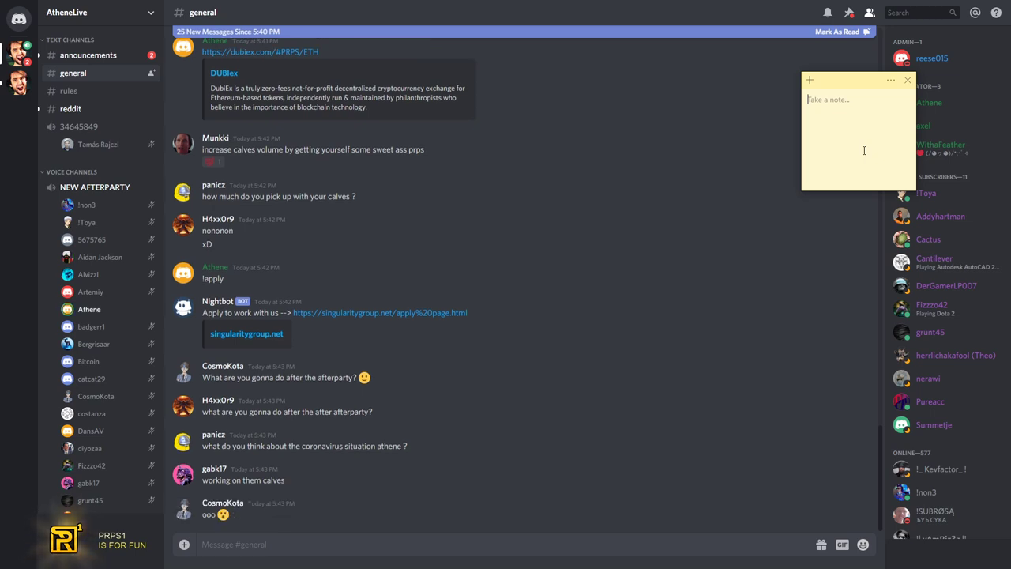
Write the note 'Just disable gem and release it already ^_^ hehehee' for chat
type("Just disable gem and t")
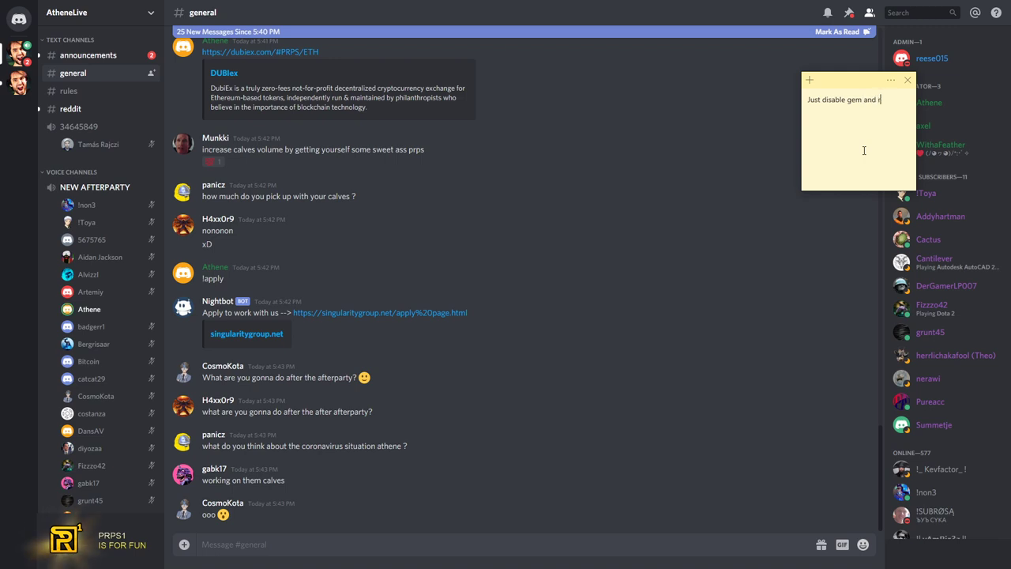
type("release it already")
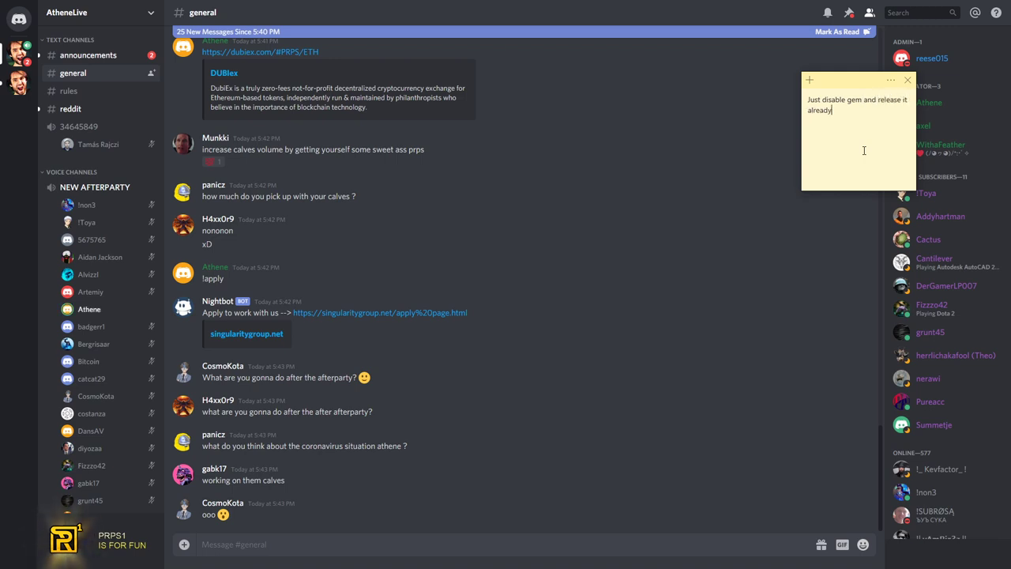
type("^_^ hehehee")
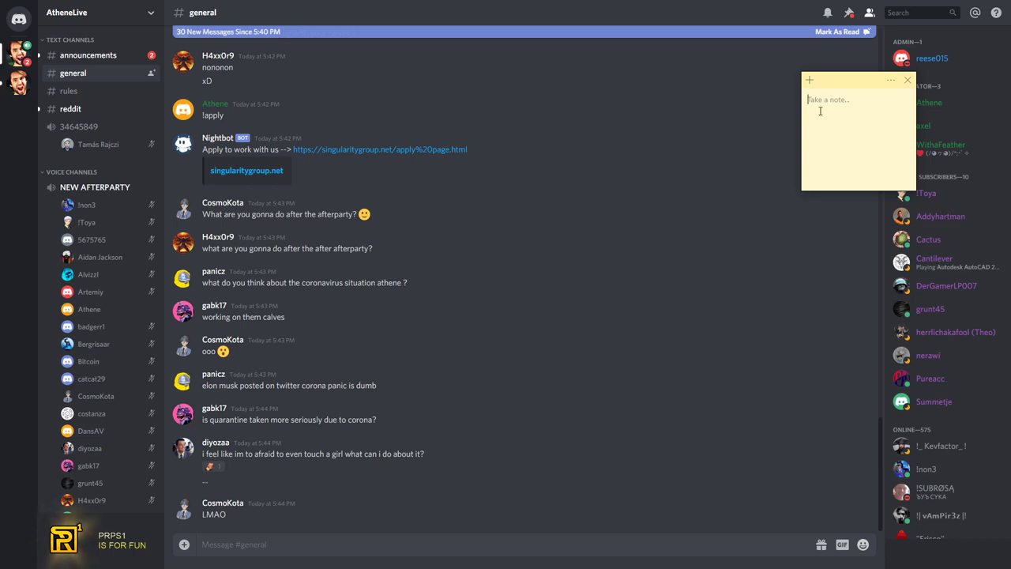
Place a pink note beside the message reading '>>> tell her how much prps you have :D'
scroll("down", 3)
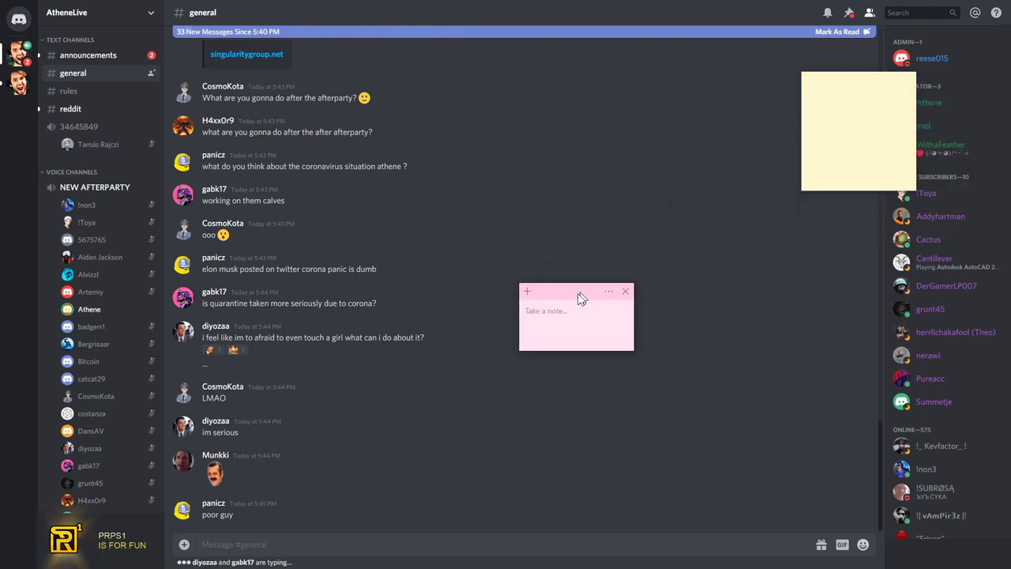
left_click_drag(576, 290, 493, 322)
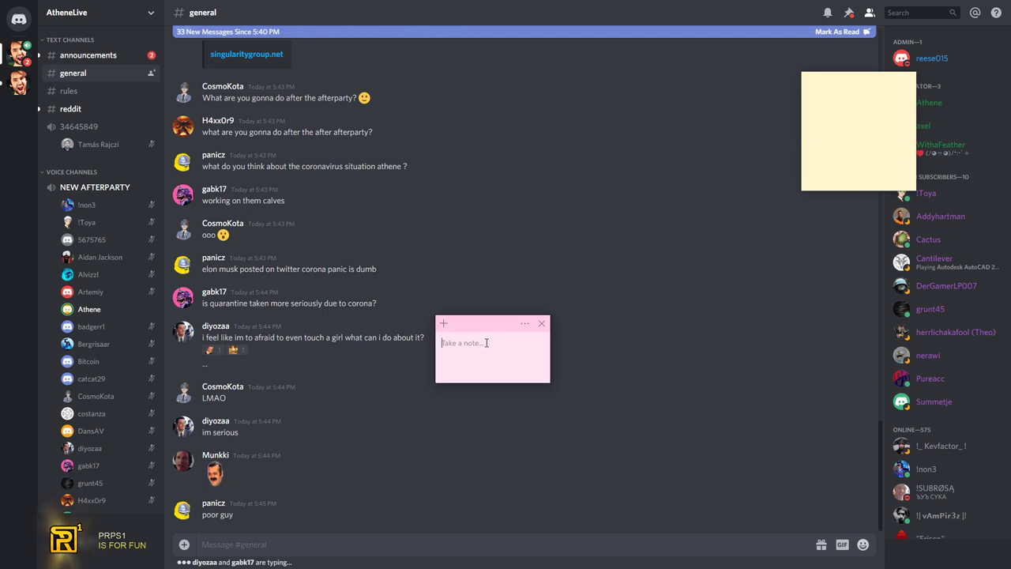
type(">>> tell her how much prps you")
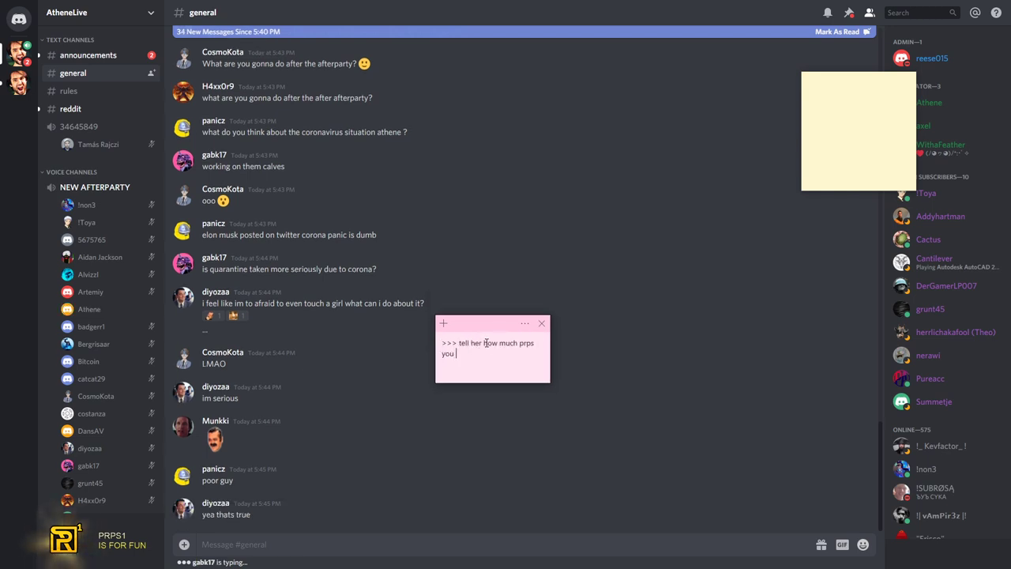
type("have :D")
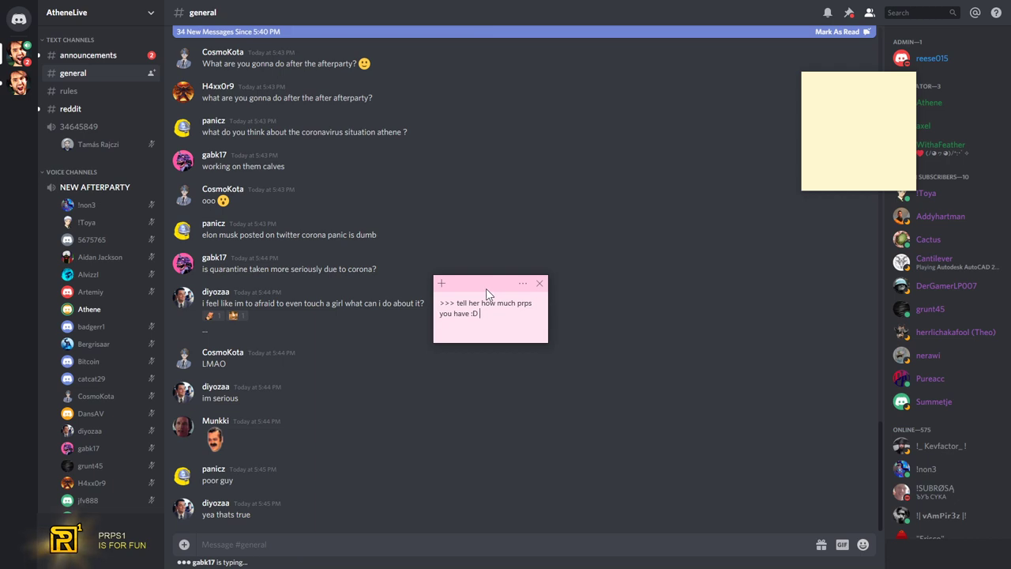
mouse_move(534, 328)
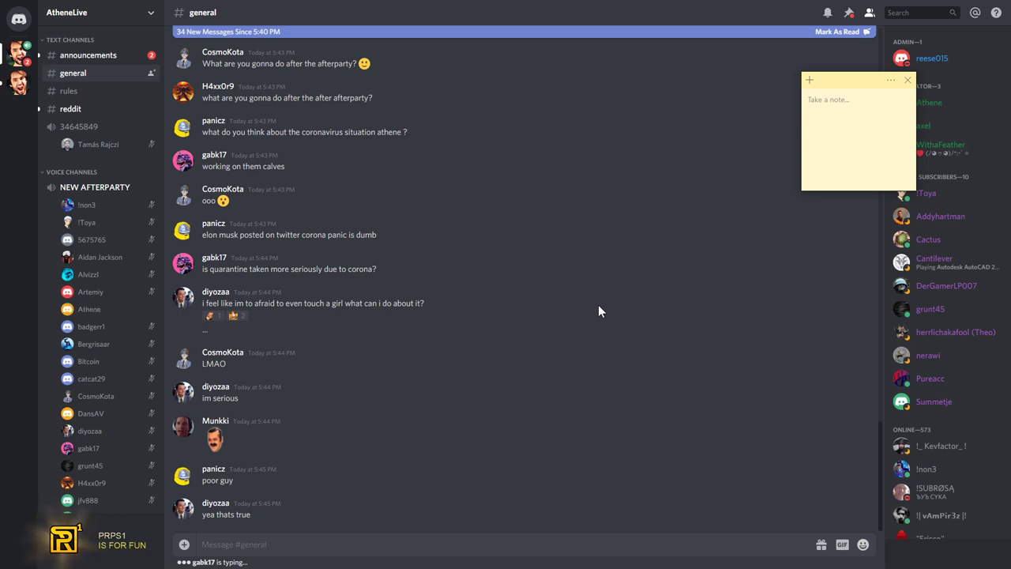
mouse_move(848, 88)
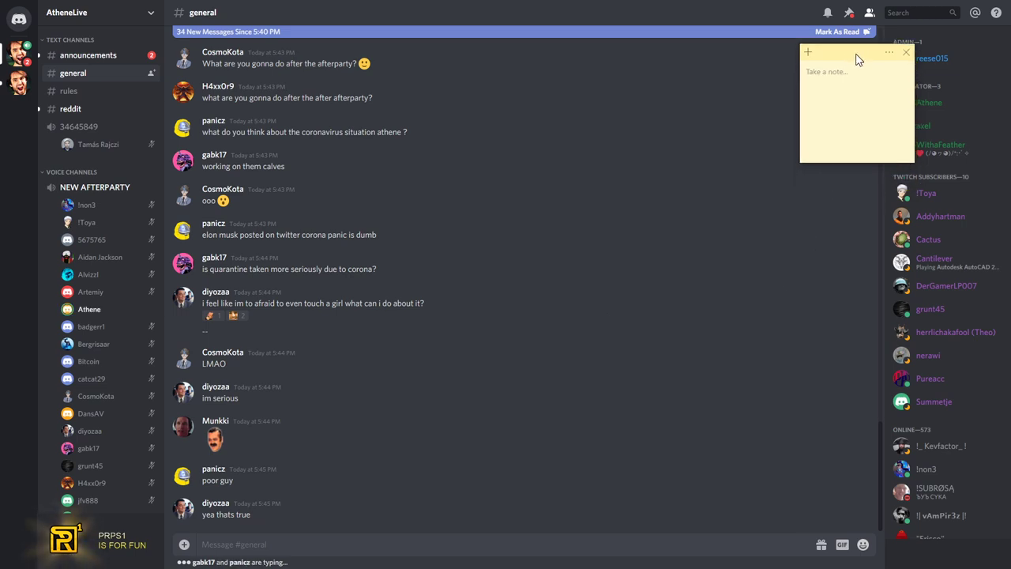
mouse_move(841, 133)
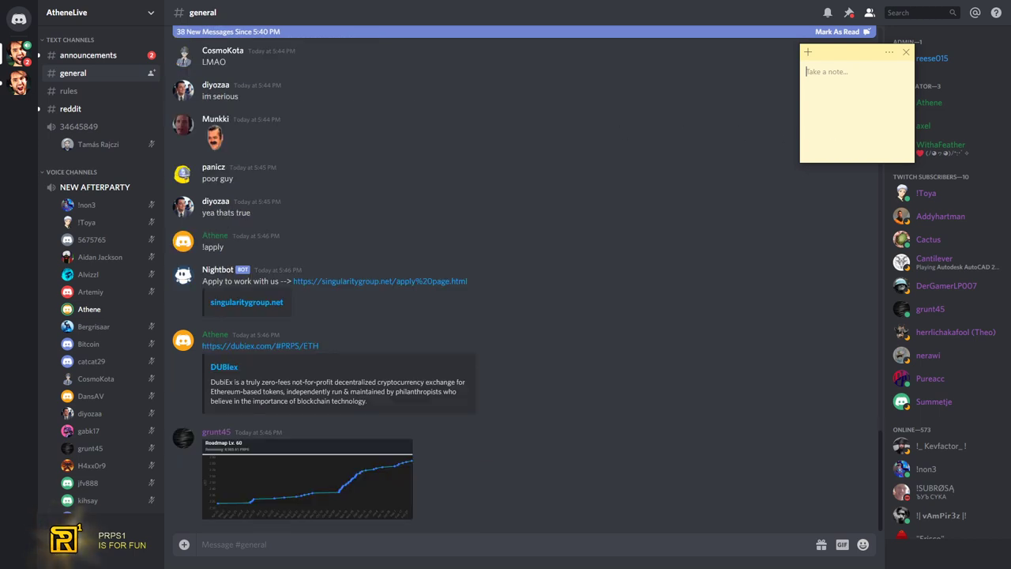
Scroll #general to the newest messages with the apply, DubiEx and Gaming for Good links
scroll("down", 3)
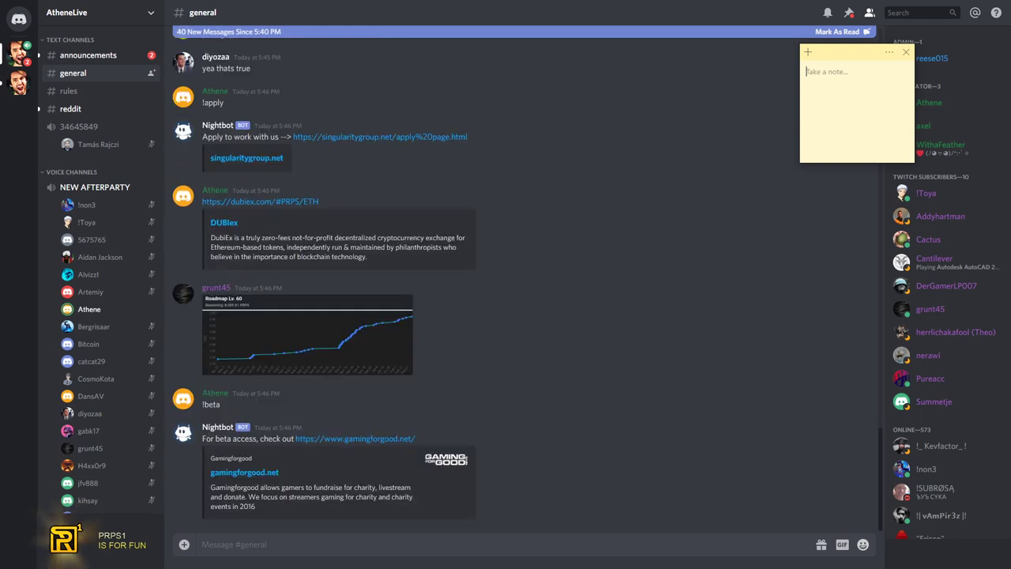